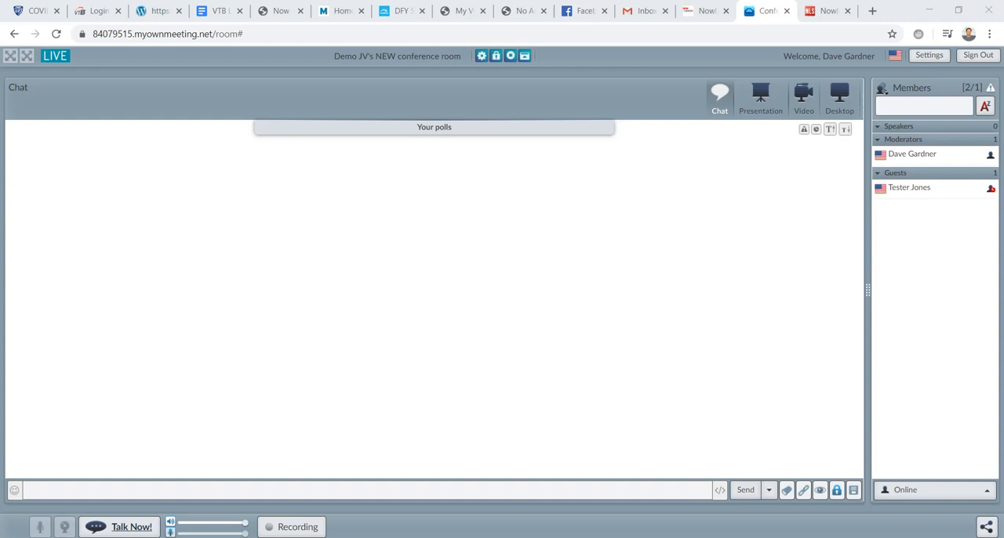
pyautogui.moveTo(993, 371)
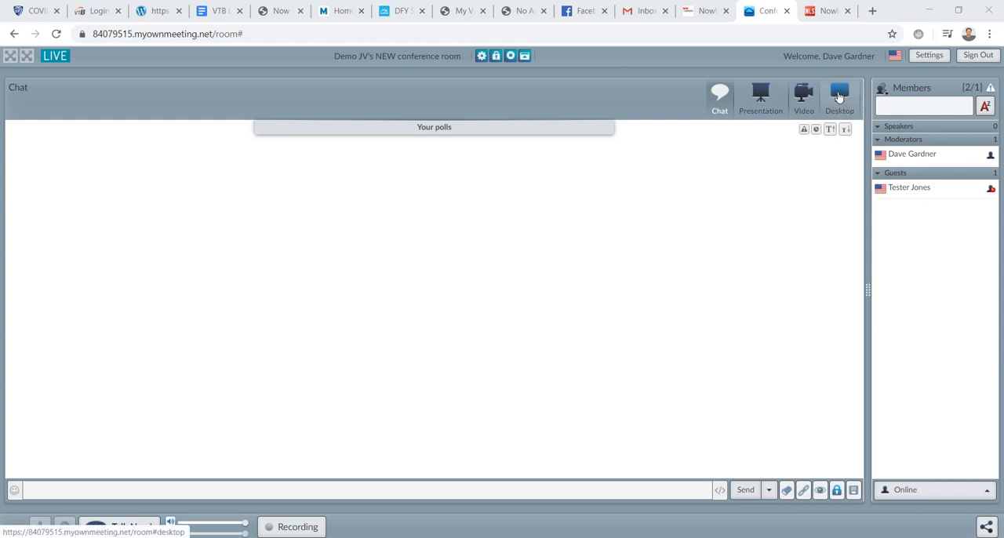
# - Open the Desktop panel from the conference room toolbar
pyautogui.click(839, 94)
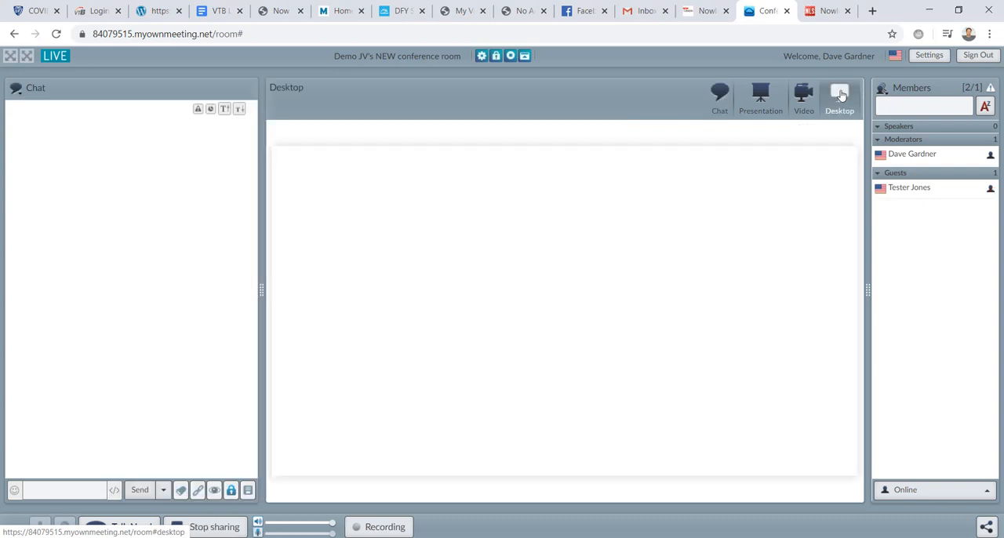
# - Start screen sharing and view the Application Window list
pyautogui.click(838, 94)
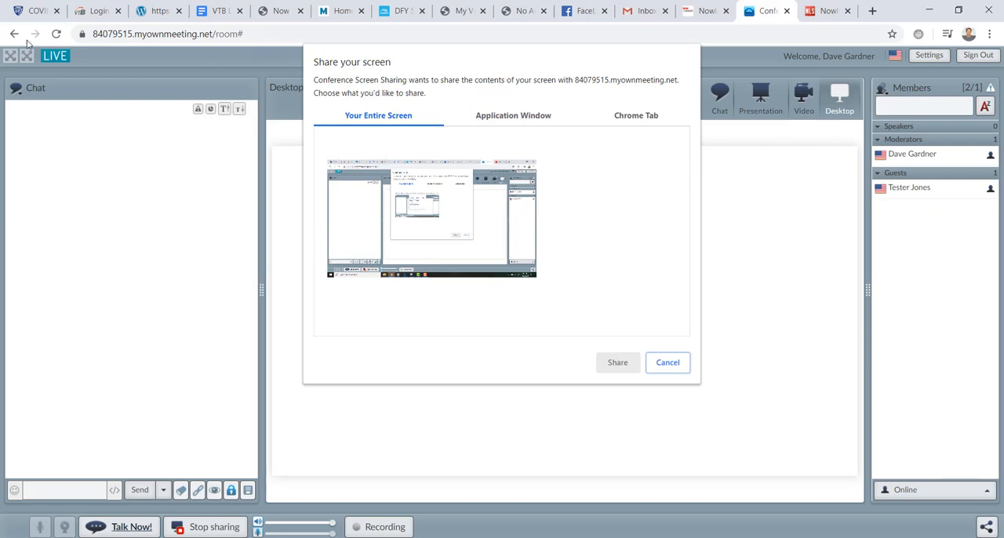
pyautogui.moveTo(490, 152)
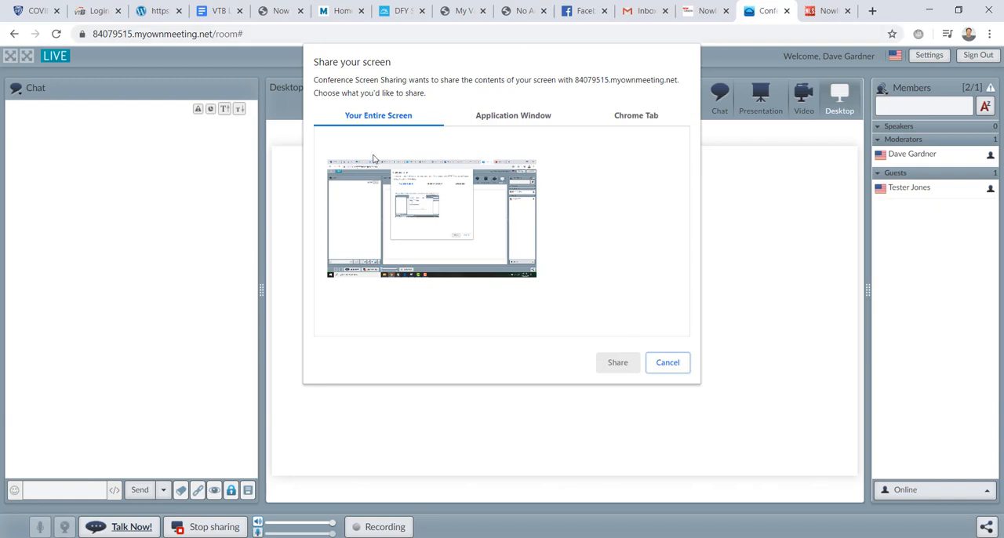
pyautogui.moveTo(412, 198)
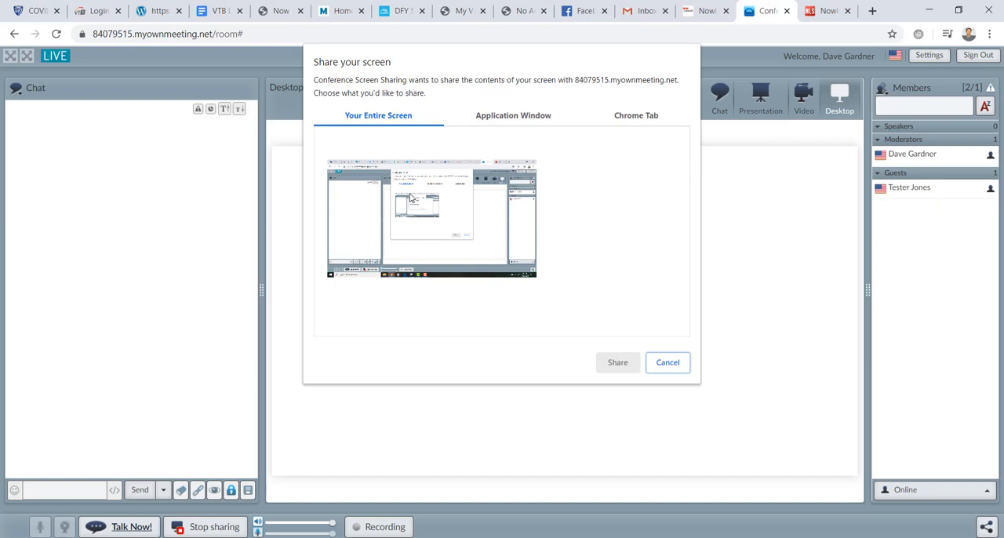
pyautogui.click(512, 116)
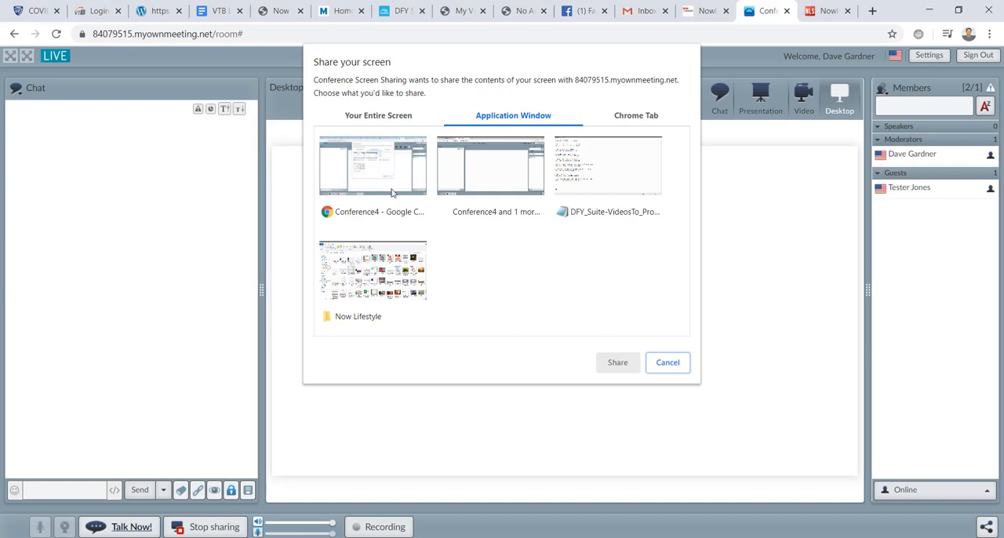
pyautogui.moveTo(484, 203)
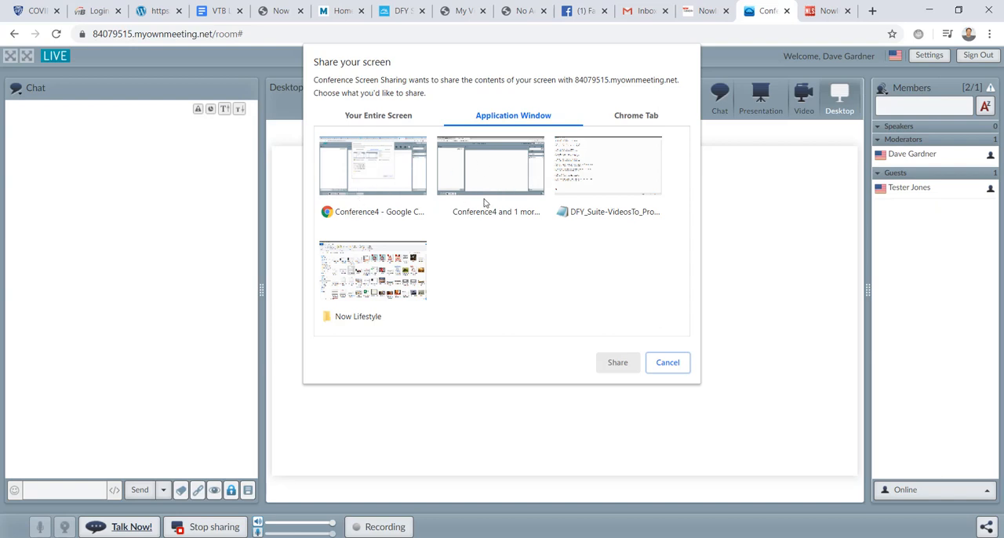
pyautogui.moveTo(626, 147)
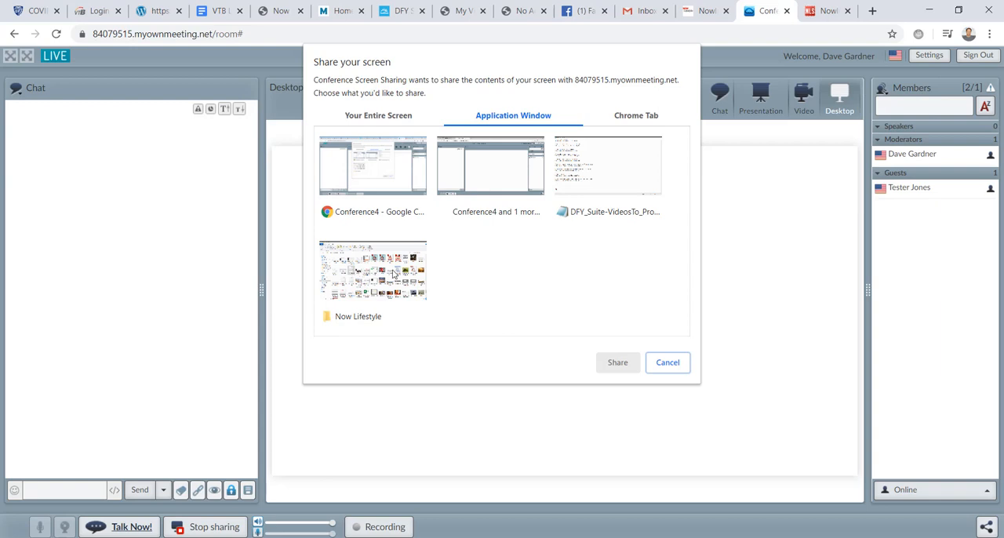
pyautogui.moveTo(538, 266)
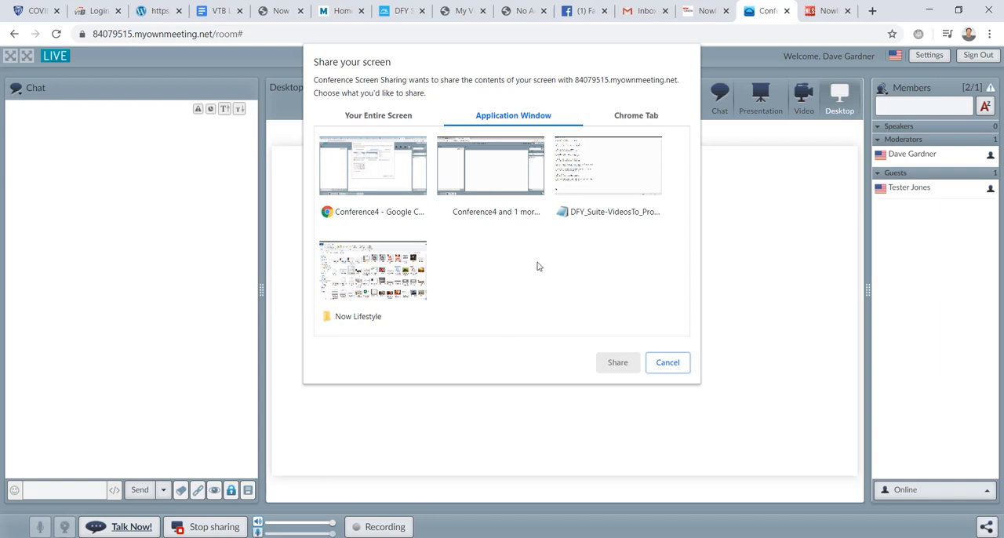
# - Share the Facebook Chrome tab with the room
pyautogui.click(635, 115)
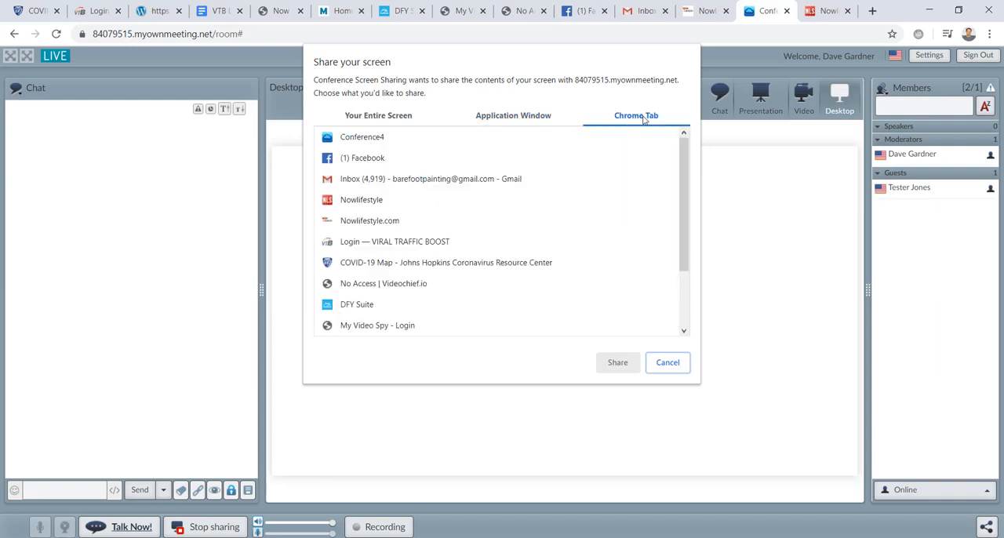
pyautogui.moveTo(474, 300)
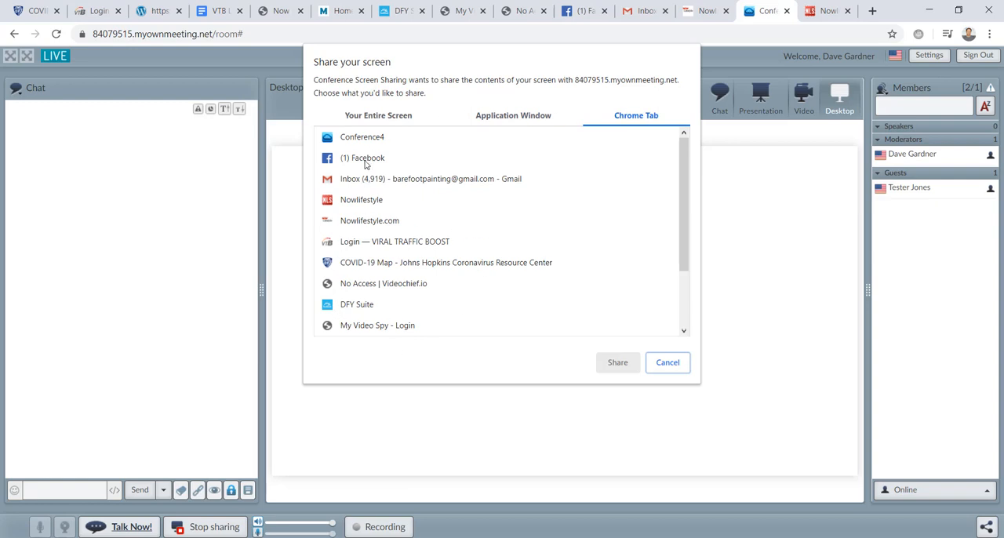
pyautogui.click(364, 158)
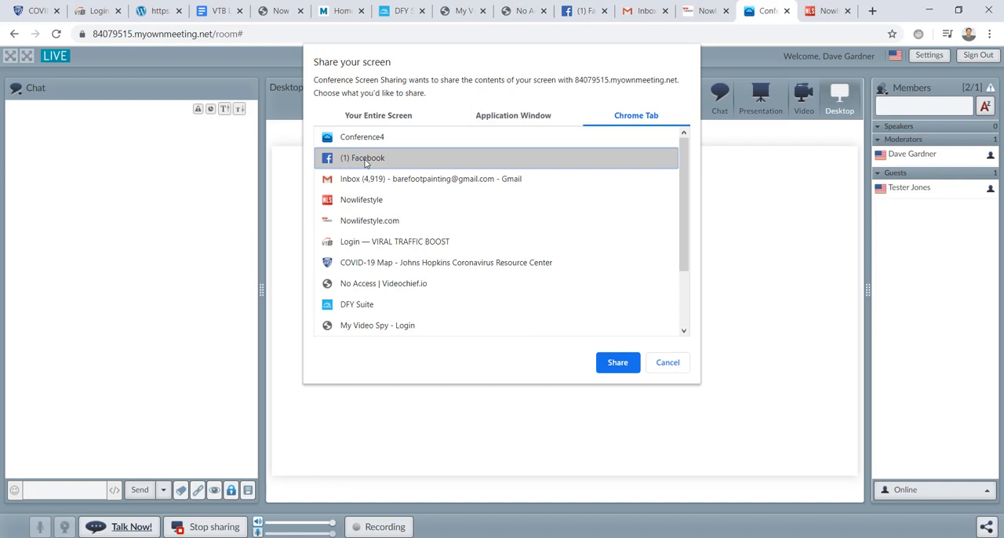
pyautogui.moveTo(617, 362)
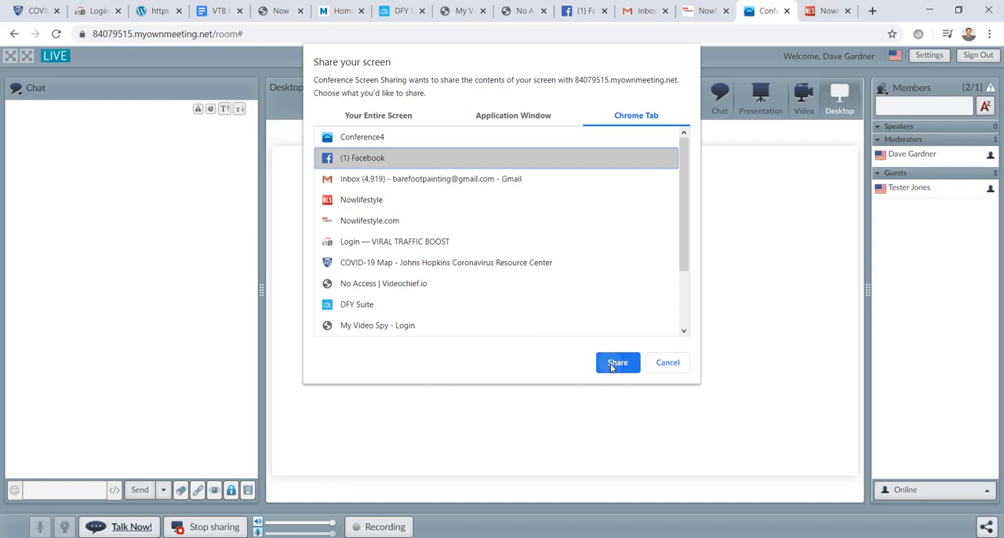
pyautogui.click(617, 363)
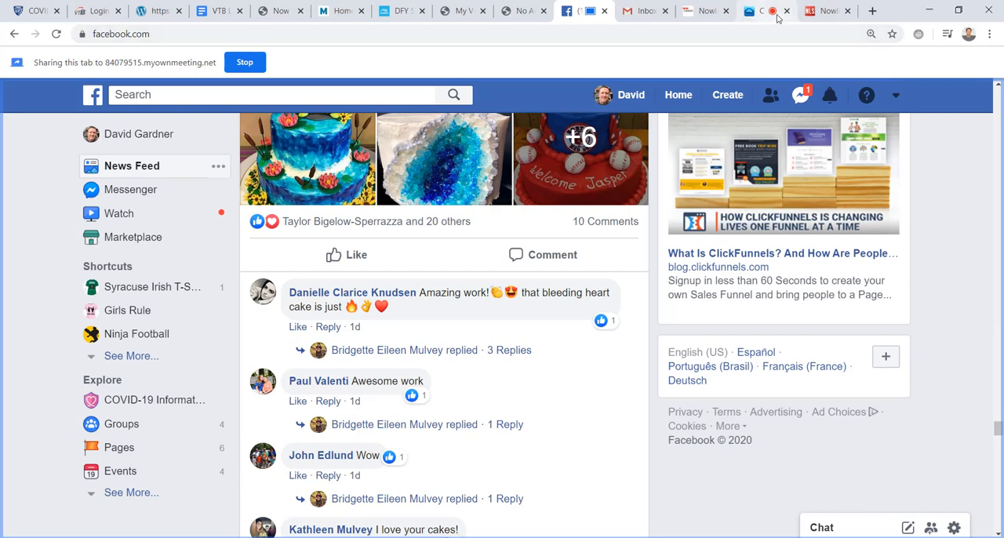
pyautogui.moveTo(777, 11)
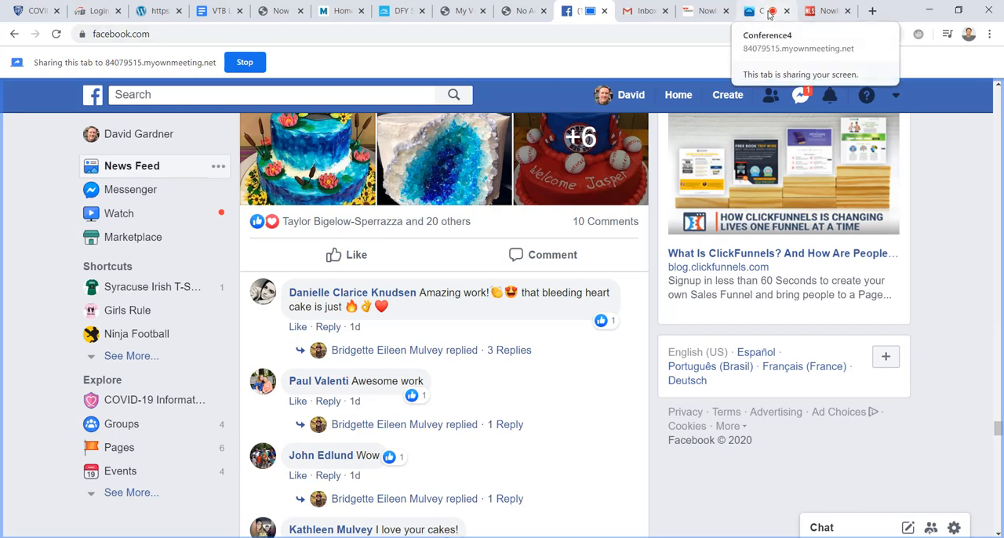
pyautogui.moveTo(592, 9)
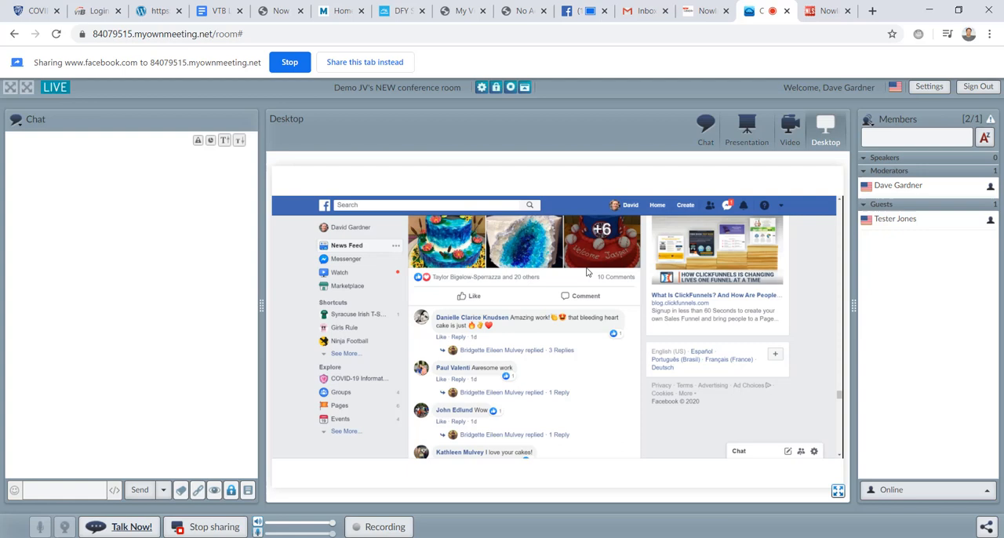
pyautogui.moveTo(622, 212)
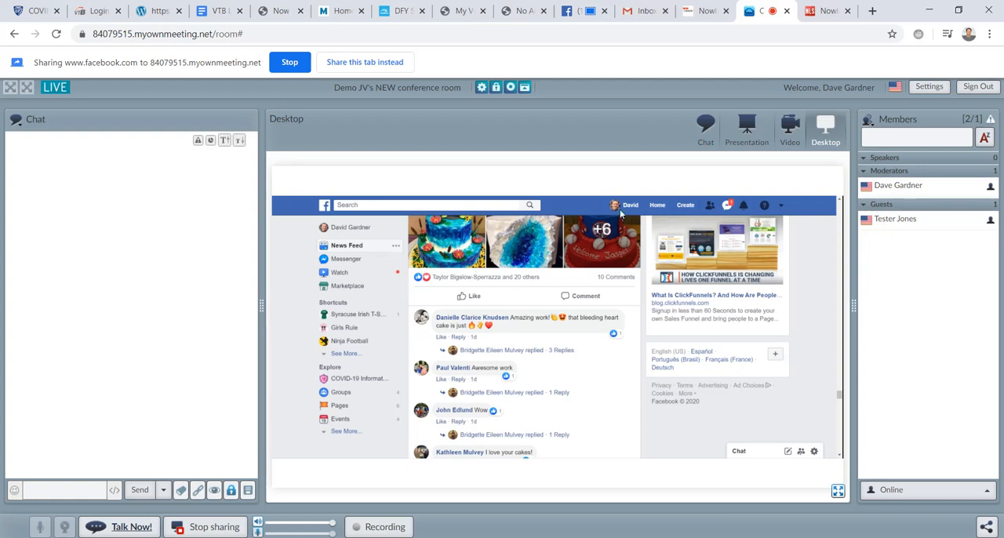
pyautogui.moveTo(540, 235)
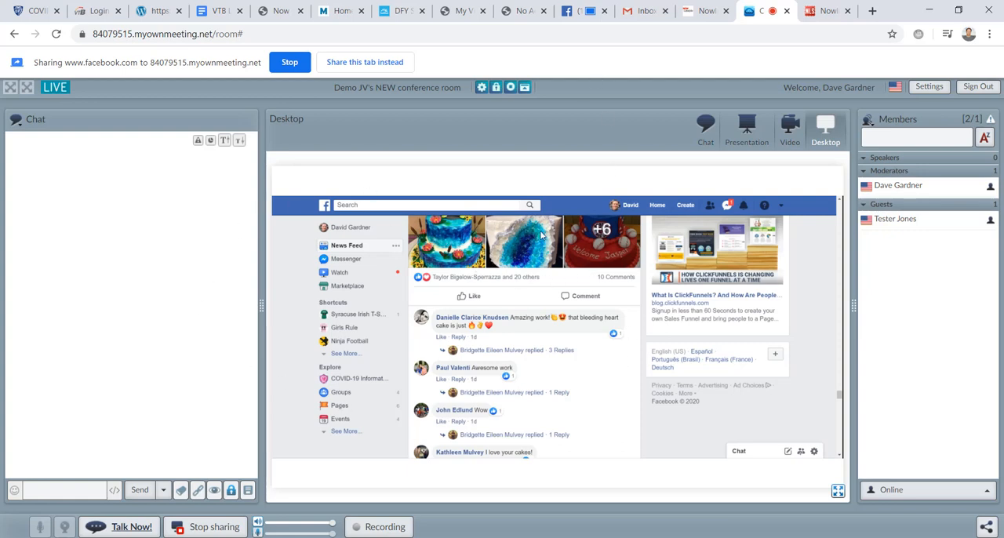
pyautogui.moveTo(573, 261)
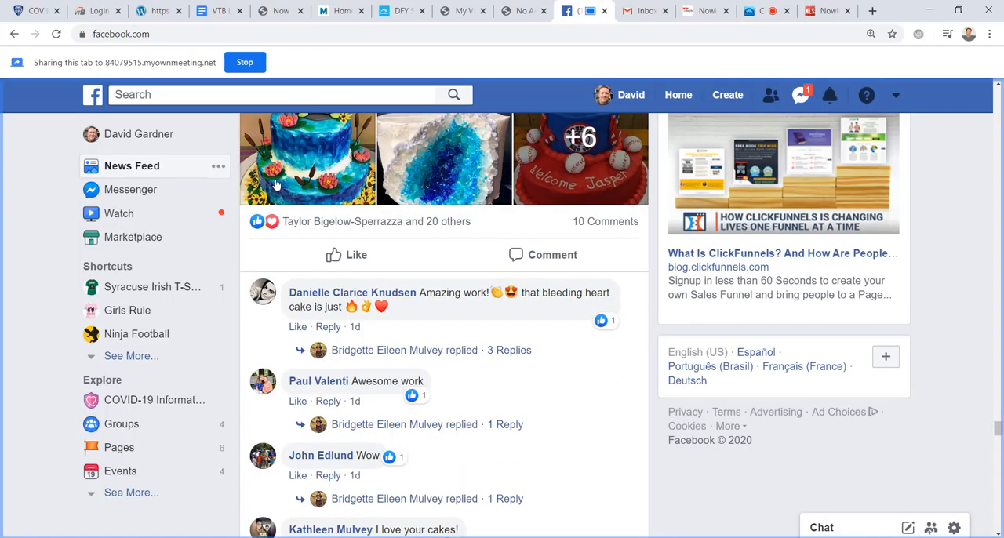
pyautogui.moveTo(588, 232)
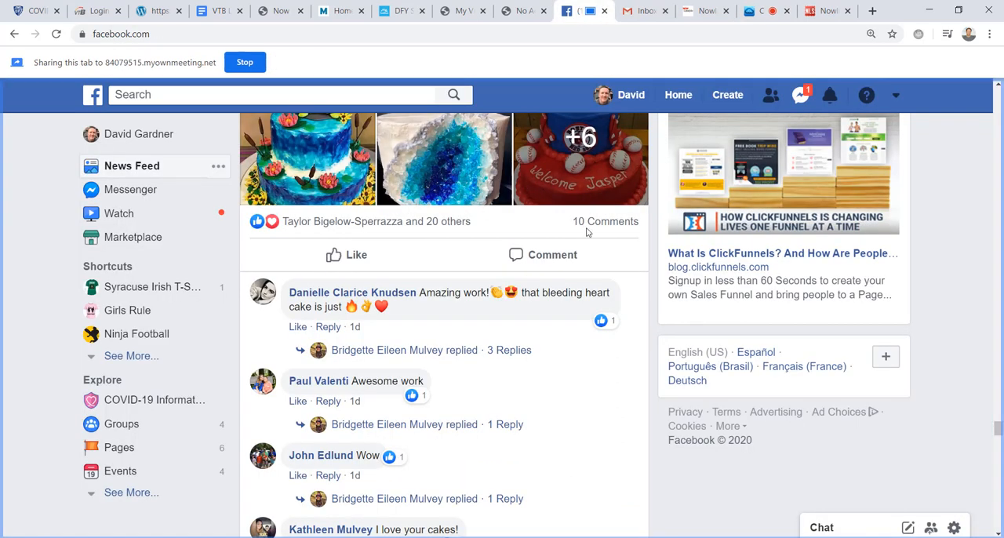
# - Scroll the Facebook feed to the dog meme post, then return to the conference room tab
pyautogui.scroll(-3)
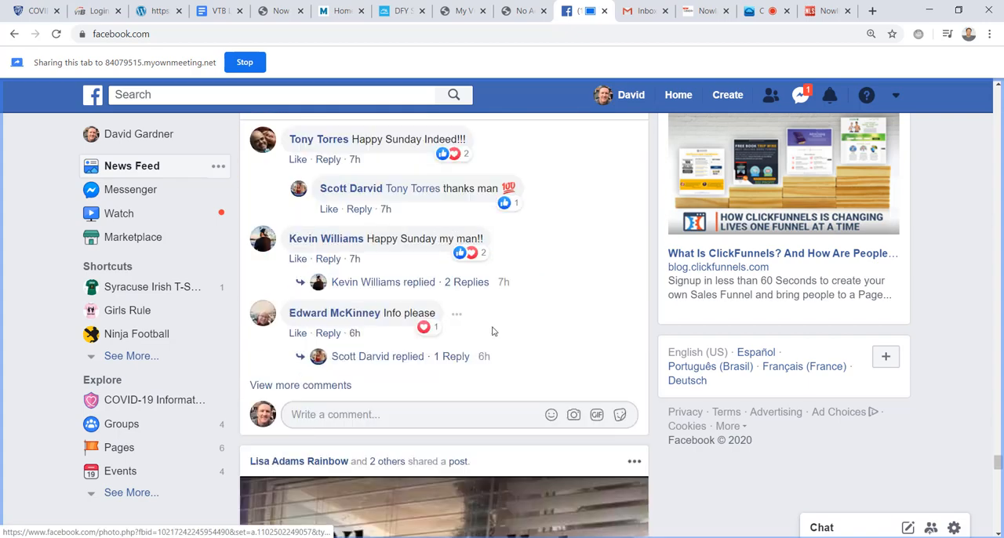
pyautogui.scroll(-3)
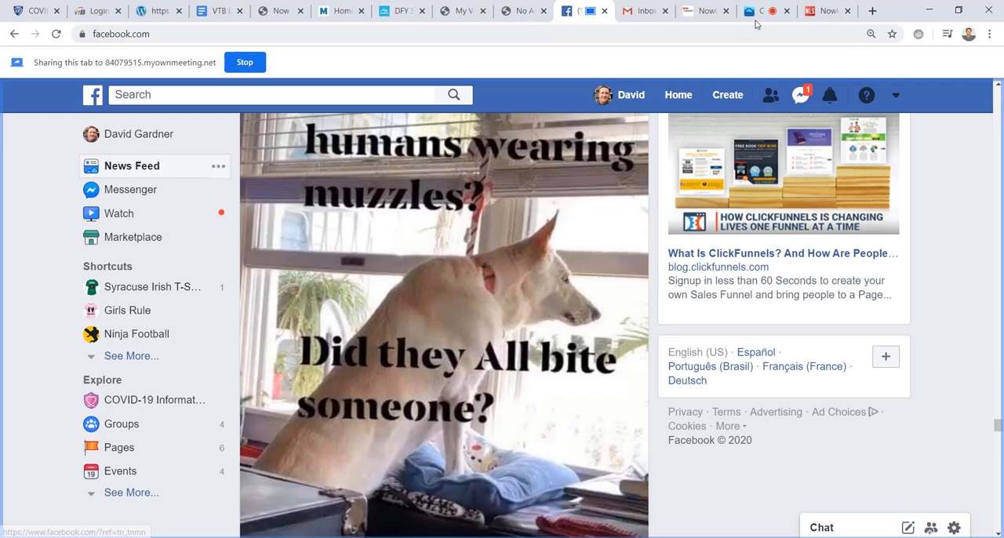
pyautogui.click(765, 11)
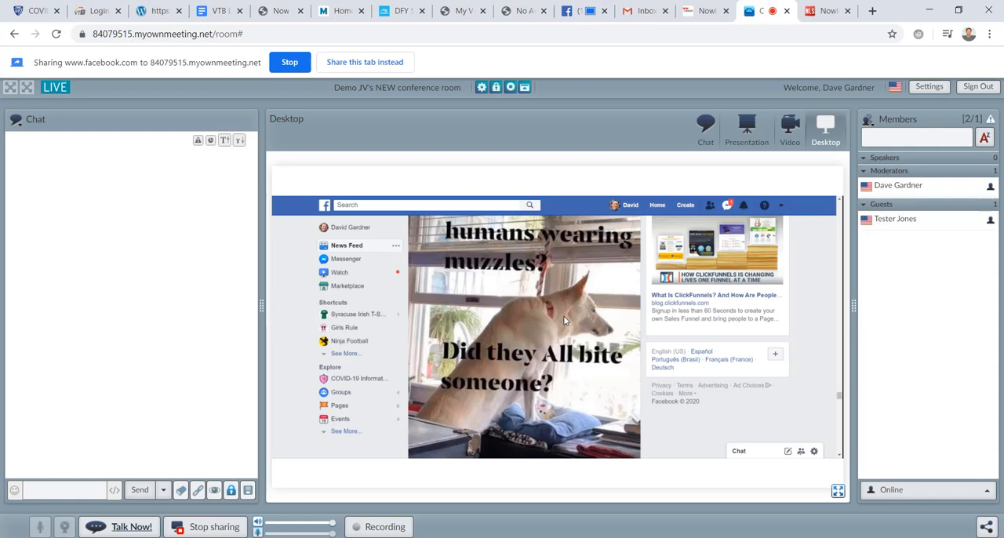
pyautogui.moveTo(567, 311)
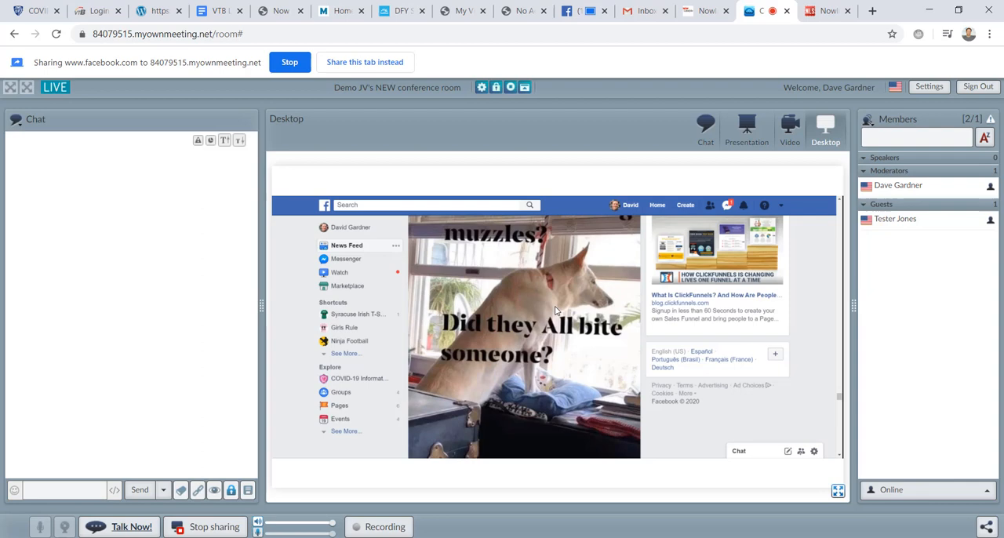
pyautogui.moveTo(221, 76)
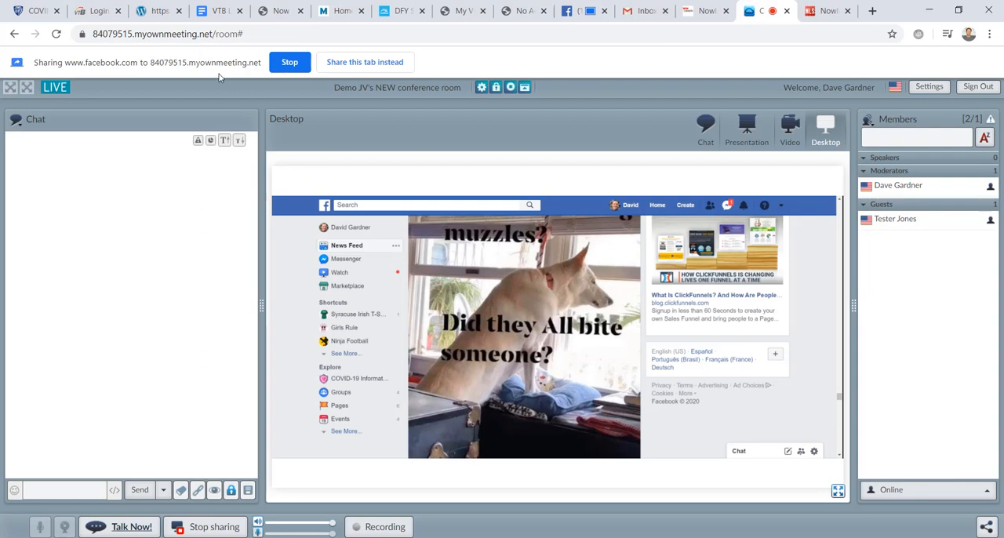
pyautogui.moveTo(82, 69)
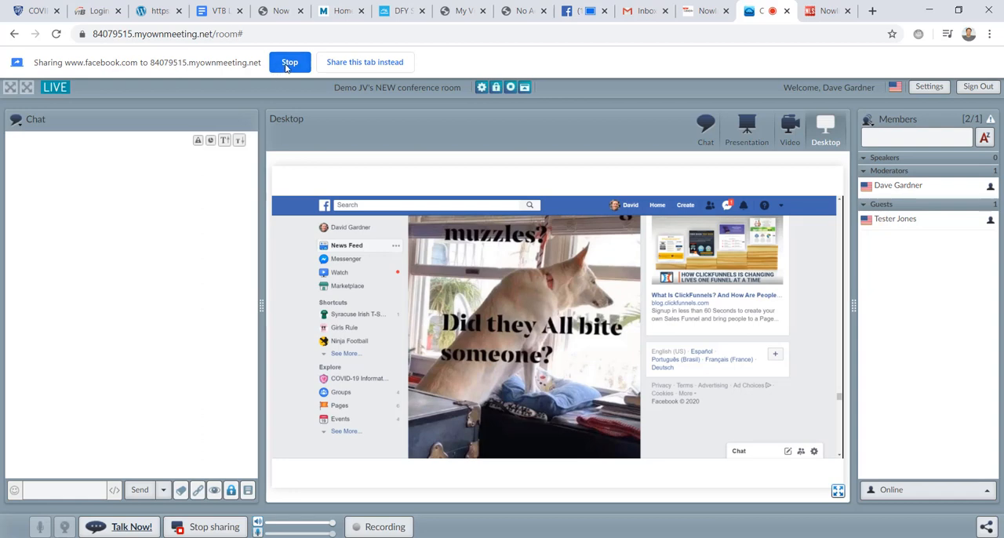
pyautogui.click(289, 62)
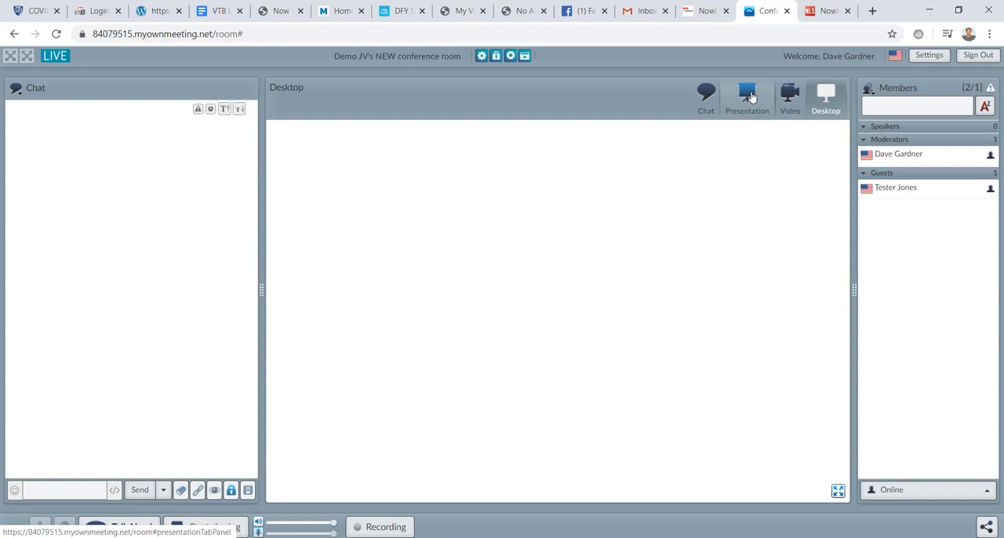
pyautogui.click(746, 95)
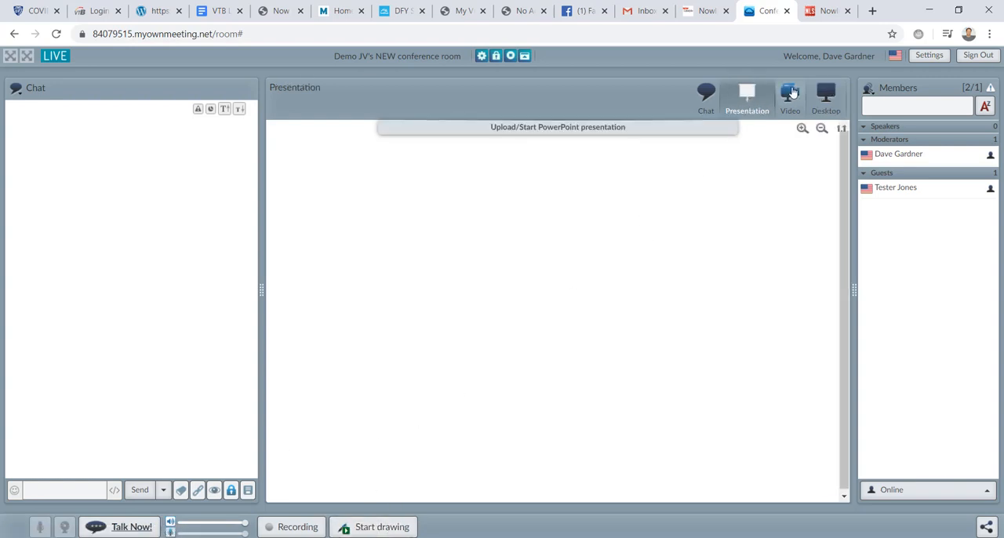
pyautogui.click(827, 94)
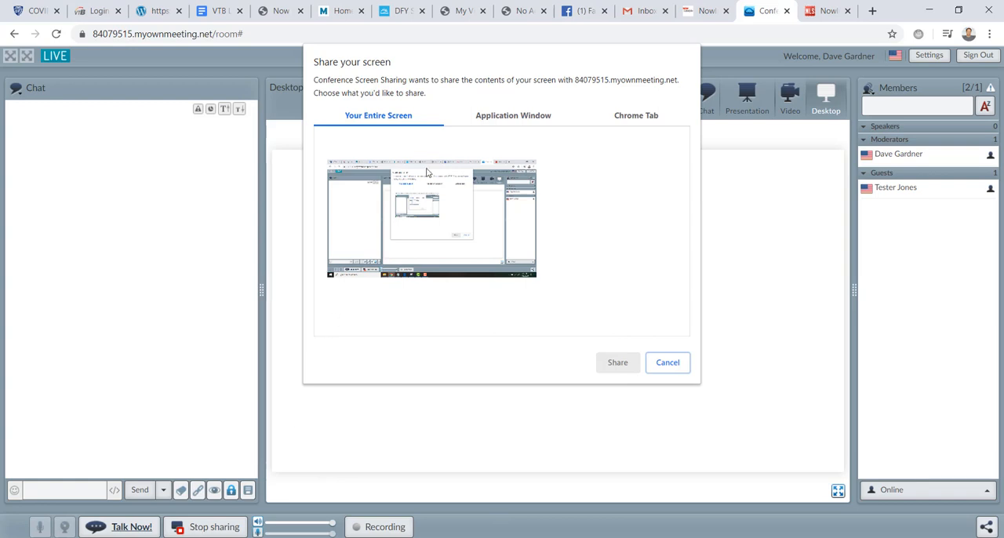
pyautogui.moveTo(558, 331)
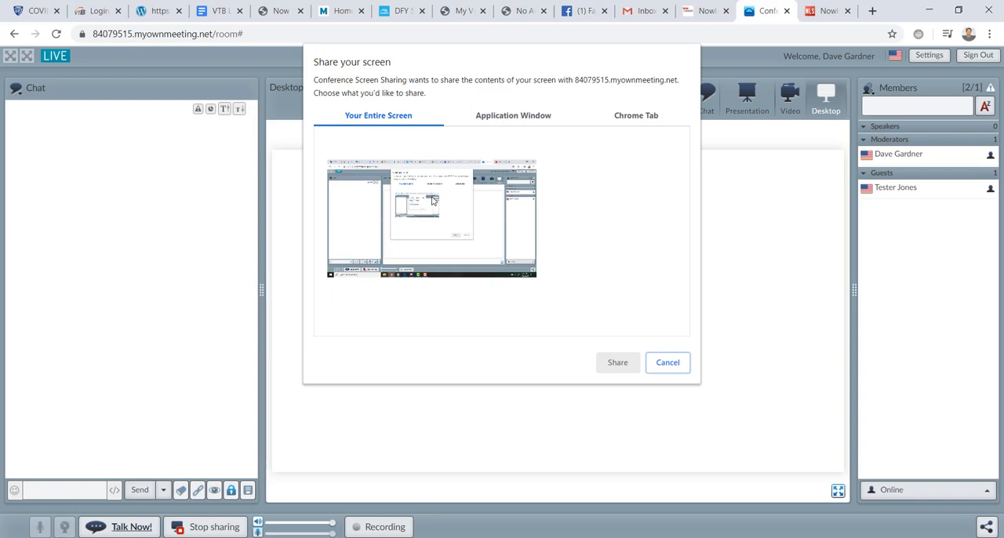
# - Select the entire screen thumbnail and share it
pyautogui.click(431, 218)
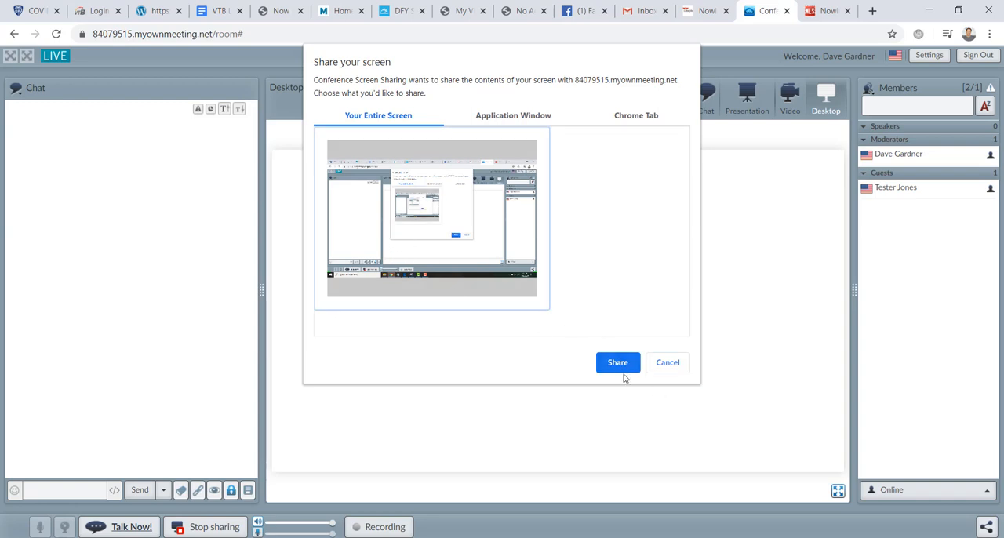
pyautogui.click(617, 362)
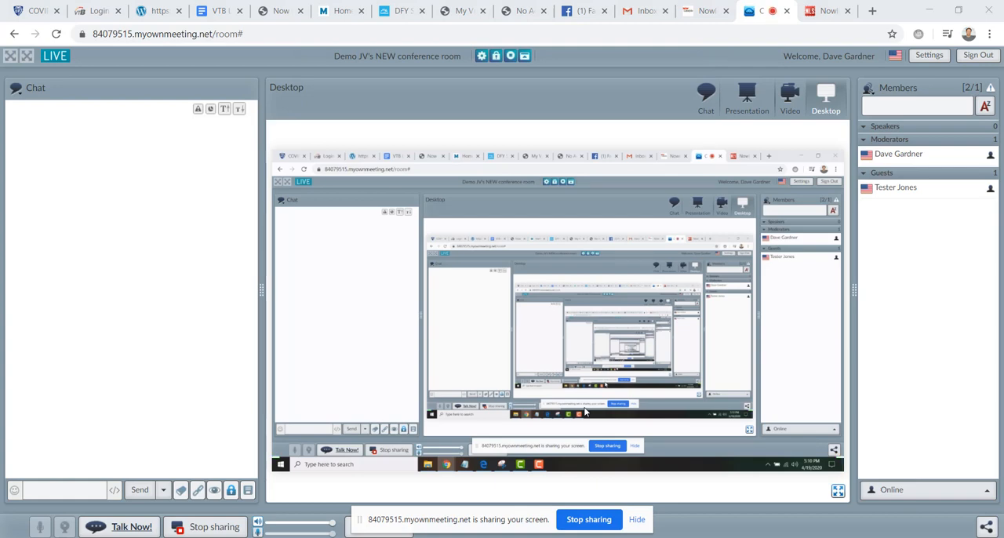
pyautogui.moveTo(600, 407)
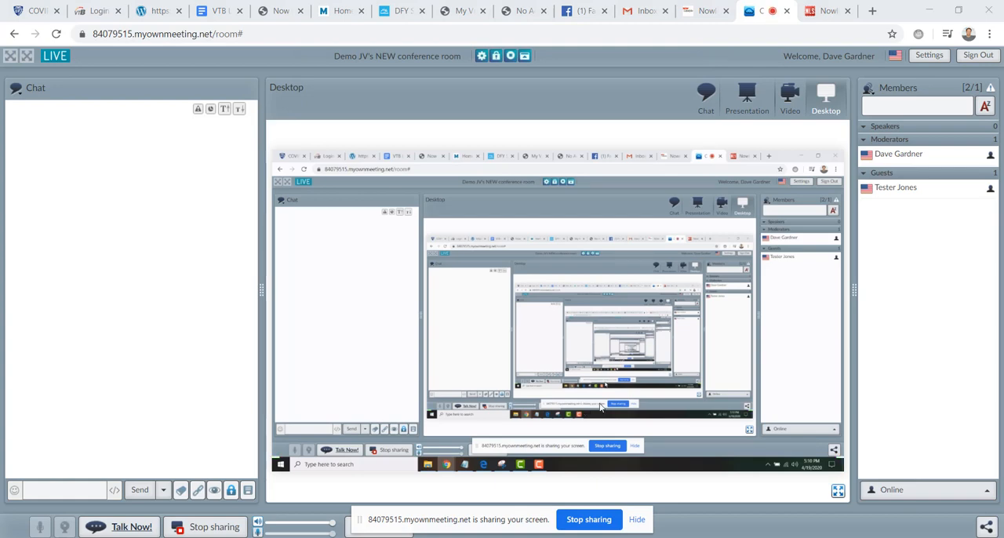
pyautogui.moveTo(654, 345)
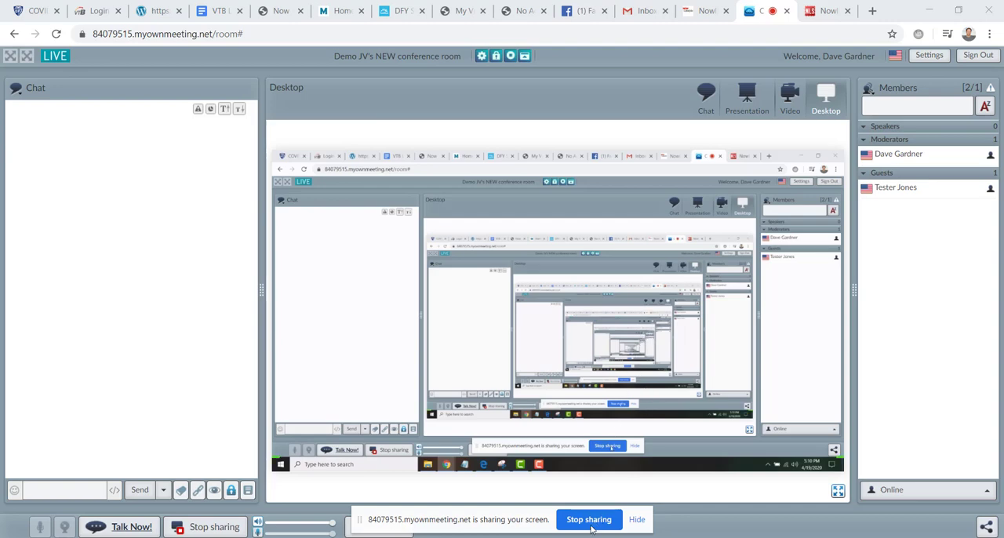
# - Stop the entire-screen share, then reopen the share dialog on Application Window
pyautogui.click(589, 519)
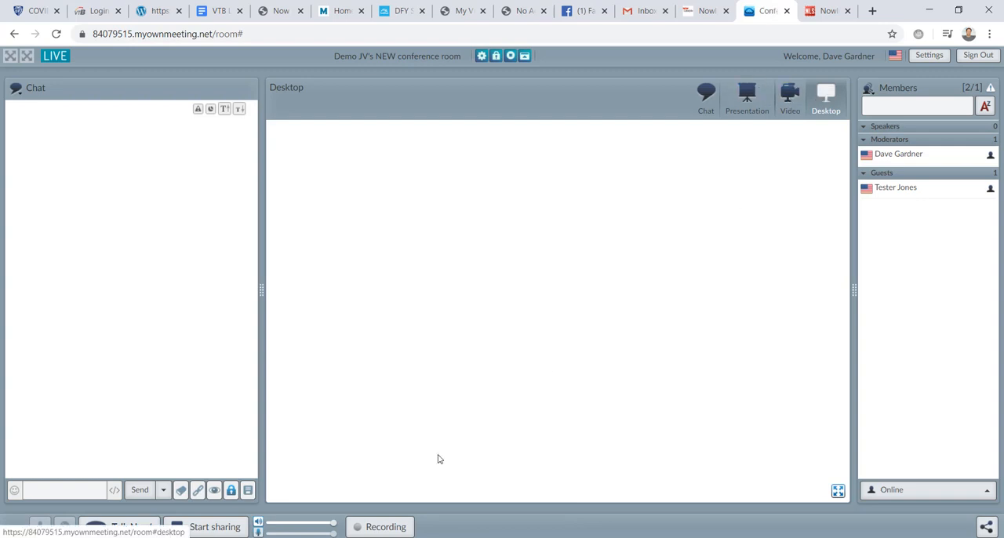
pyautogui.click(214, 527)
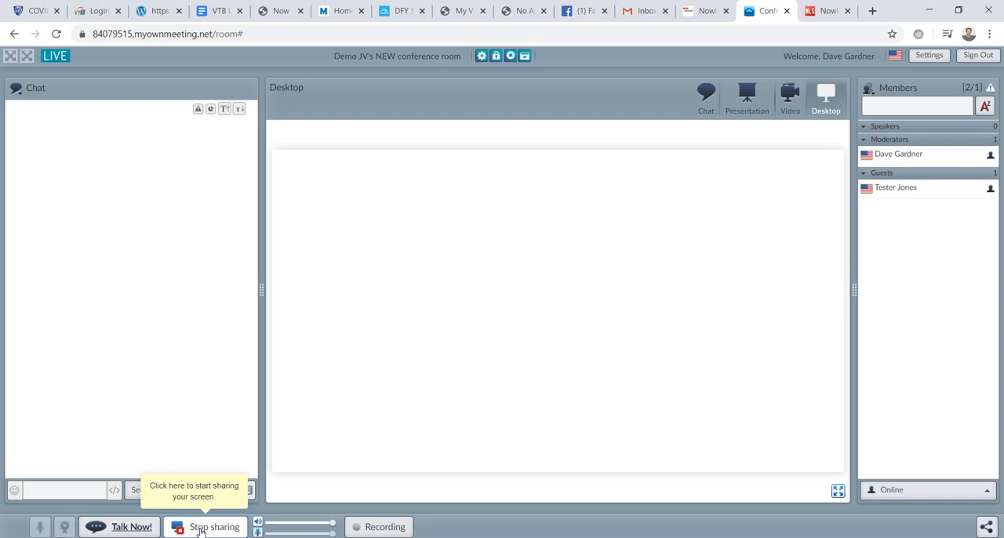
pyautogui.click(214, 527)
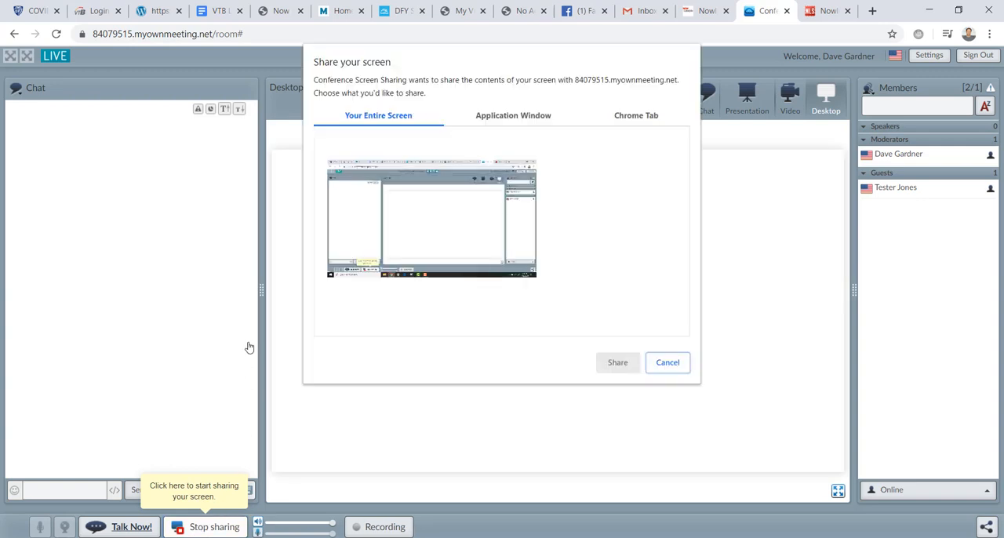
pyautogui.click(513, 115)
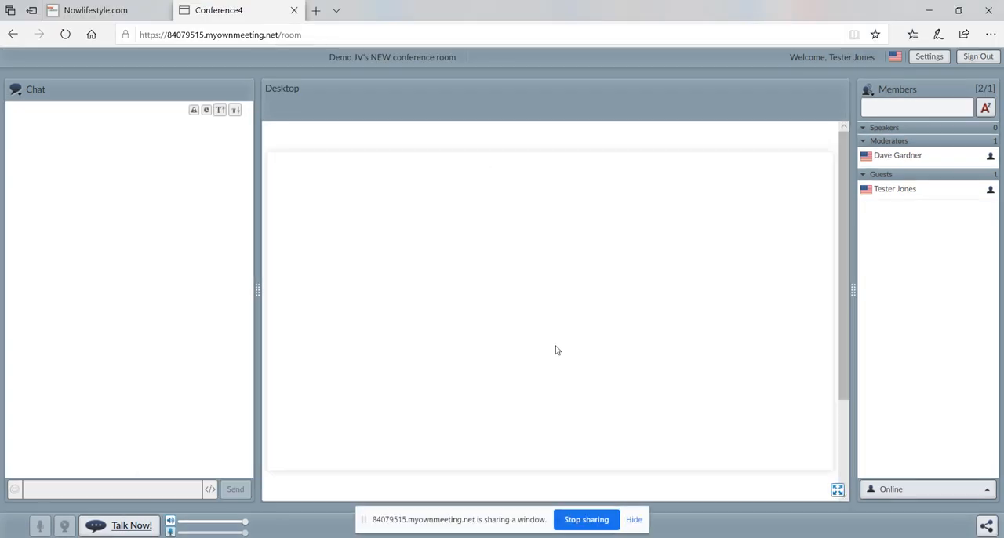
pyautogui.moveTo(916, 209)
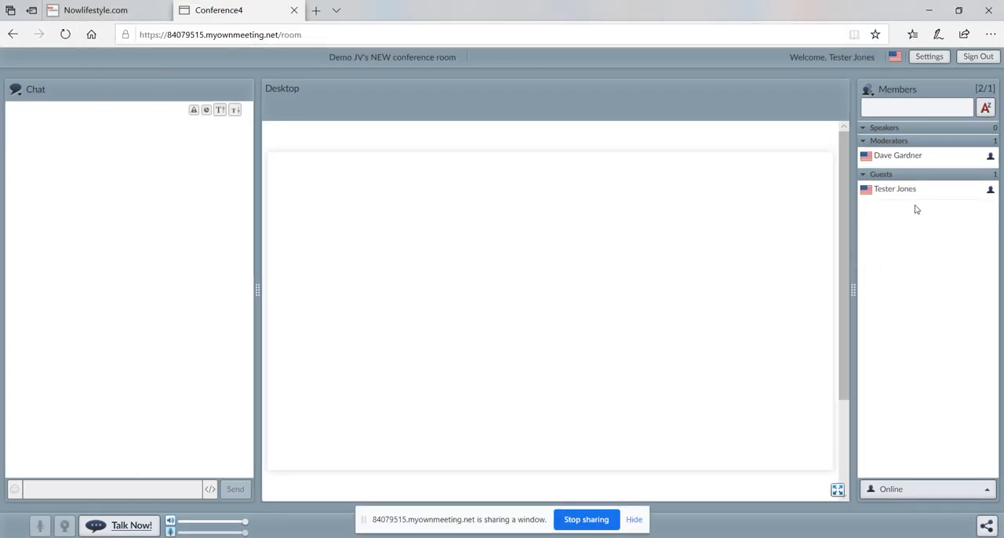
pyautogui.moveTo(532, 128)
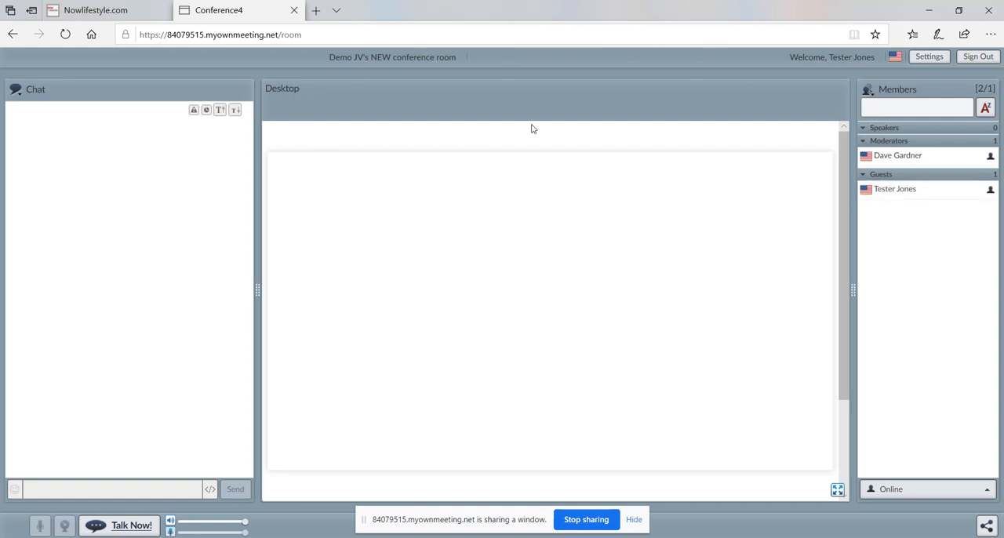
pyautogui.moveTo(532, 450)
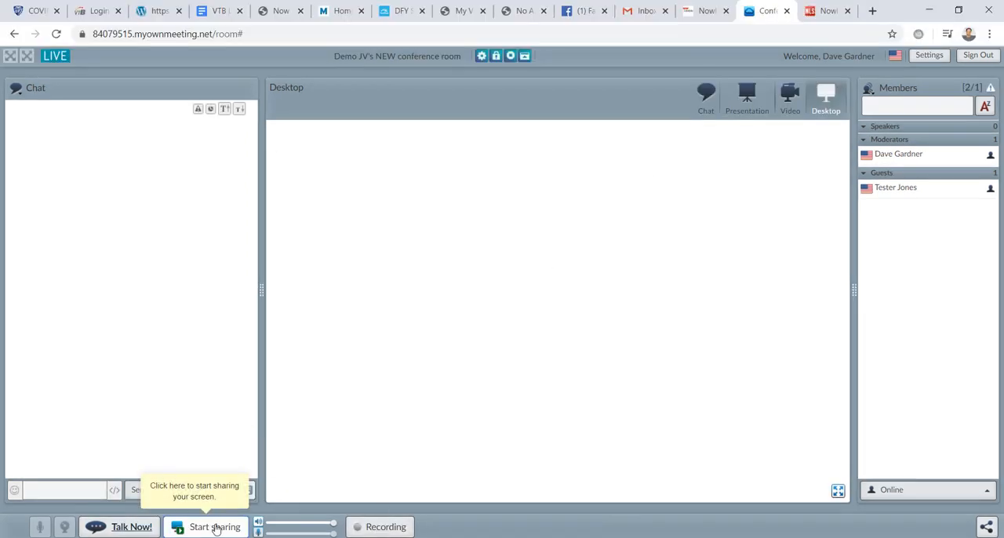
# - Share the Now Lifestyle folder window from the Application Window tab
pyautogui.click(215, 528)
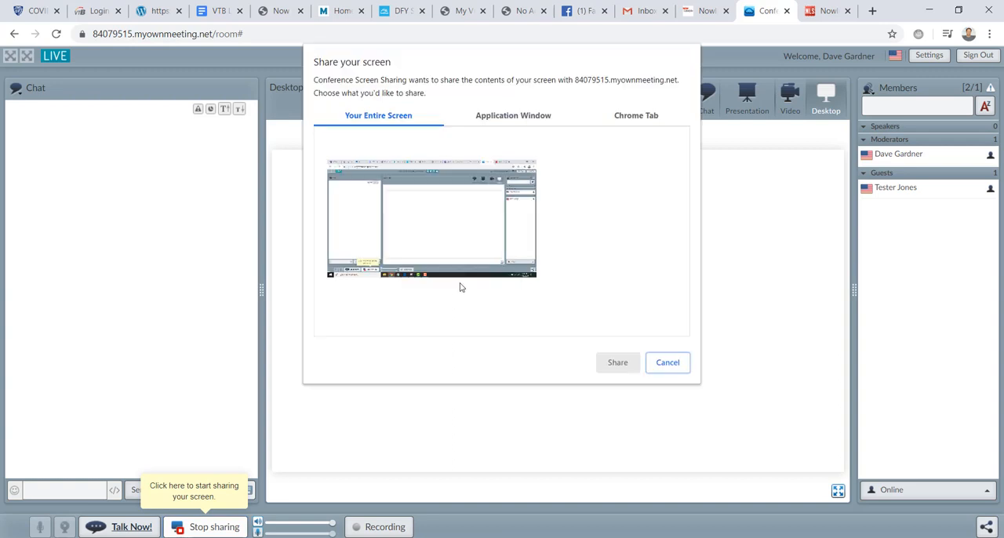
pyautogui.click(512, 115)
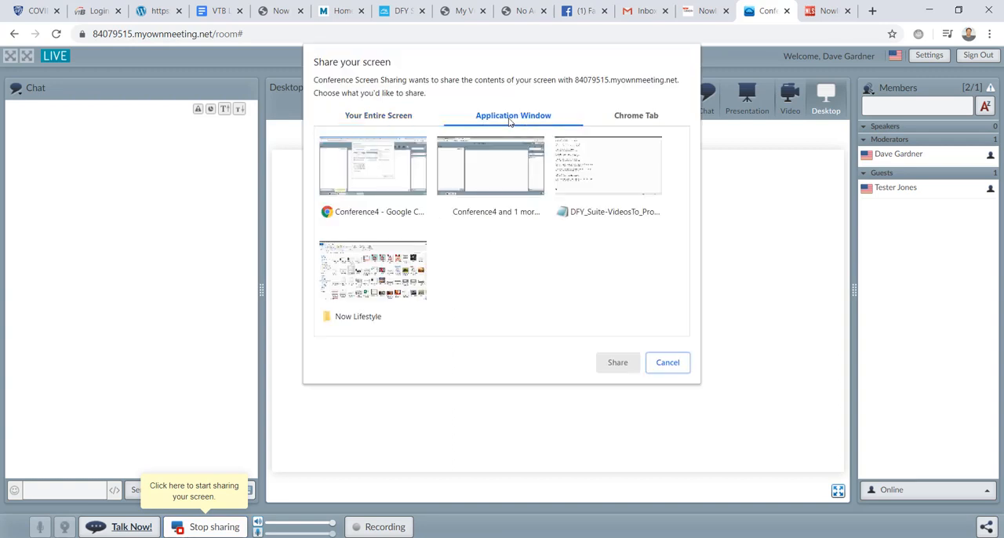
pyautogui.click(373, 270)
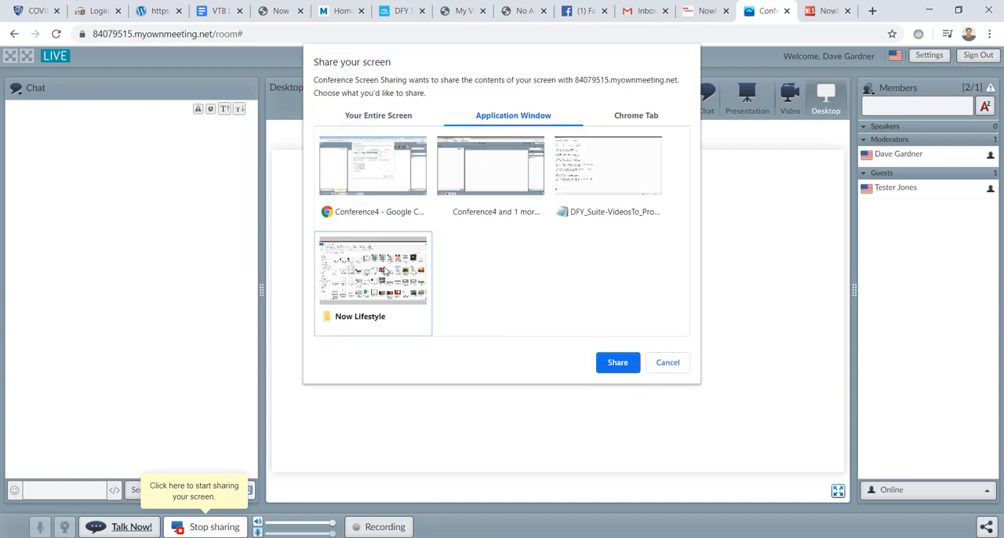
pyautogui.click(618, 362)
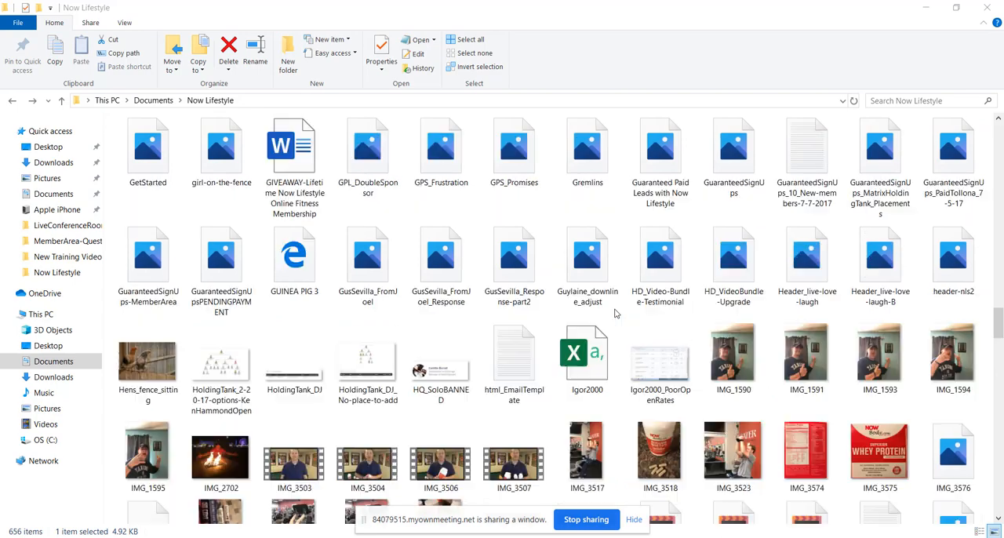
# - Scroll through the shared Now Lifestyle folder's files
pyautogui.scroll(-3)
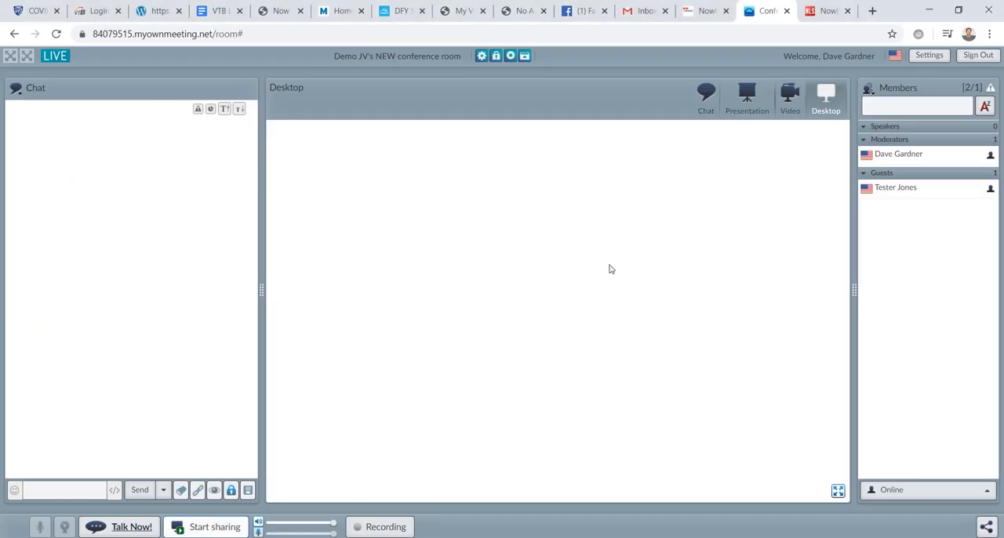
pyautogui.moveTo(546, 330)
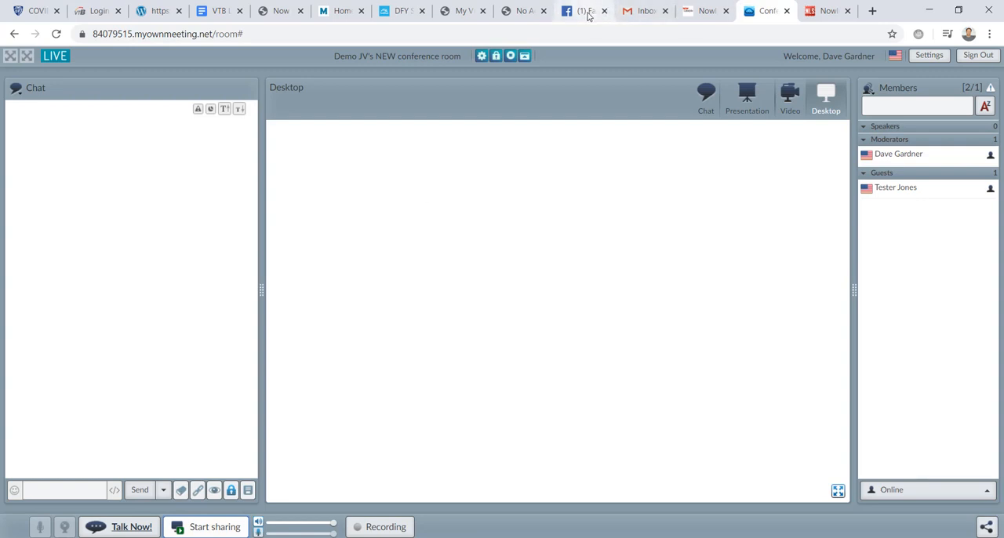
pyautogui.moveTo(413, 312)
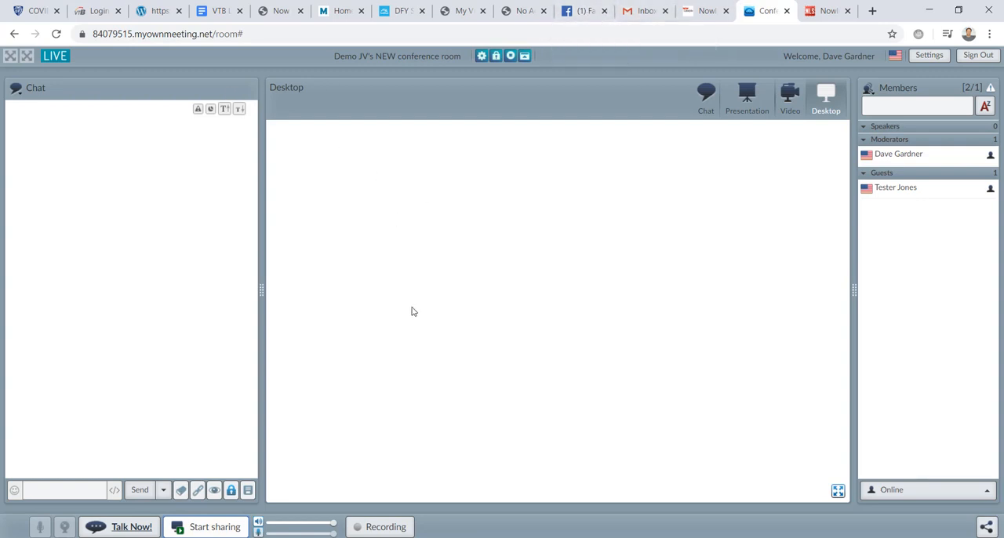